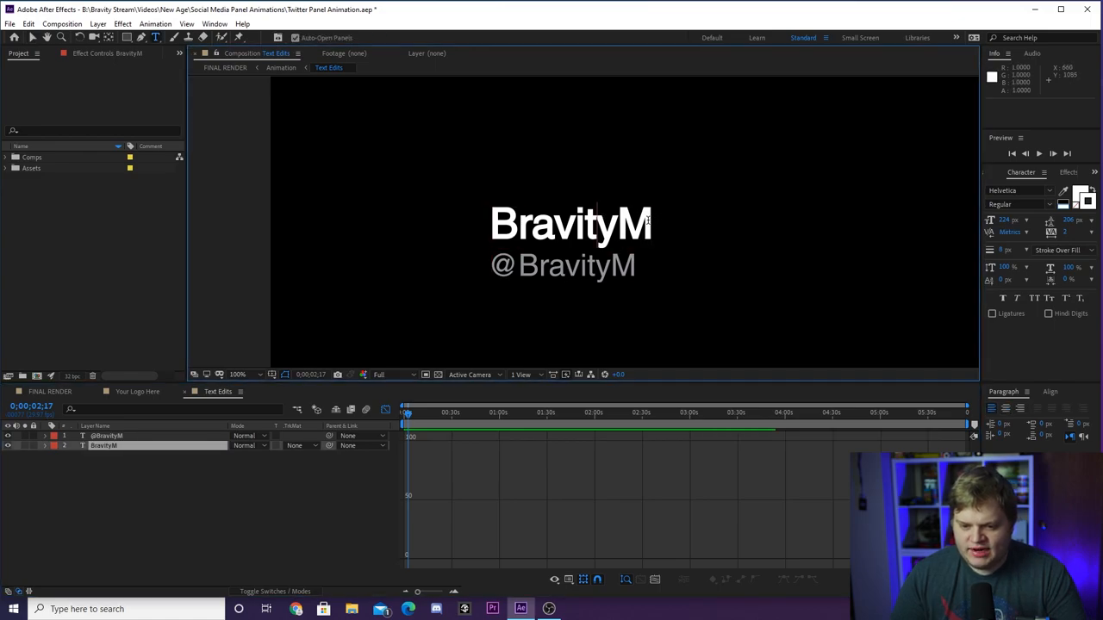
Step: Retype the panel's display name as John Doeo 12
{"action": "type", "text": "John Doeo"}
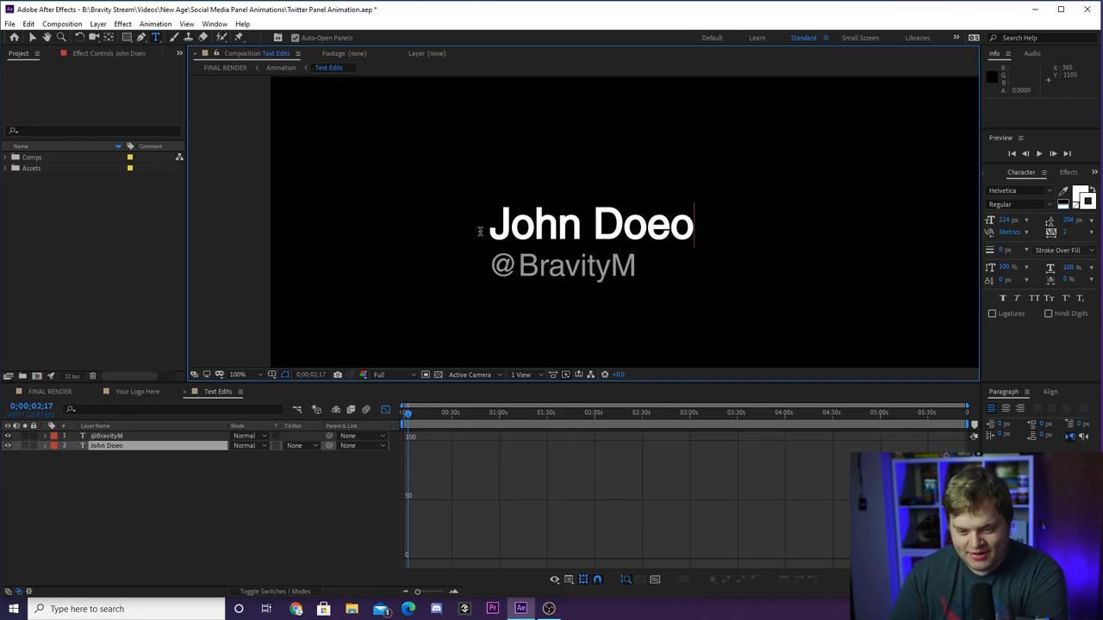
{"action": "type", "text": "12"}
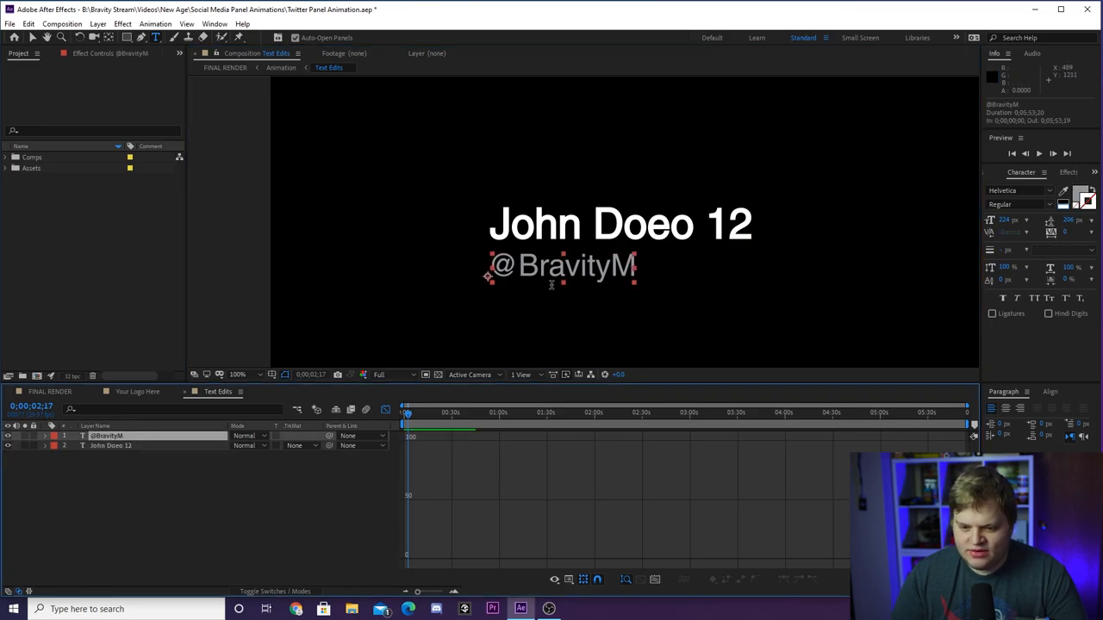
{"action": "double_click", "coordinate": [577, 266]}
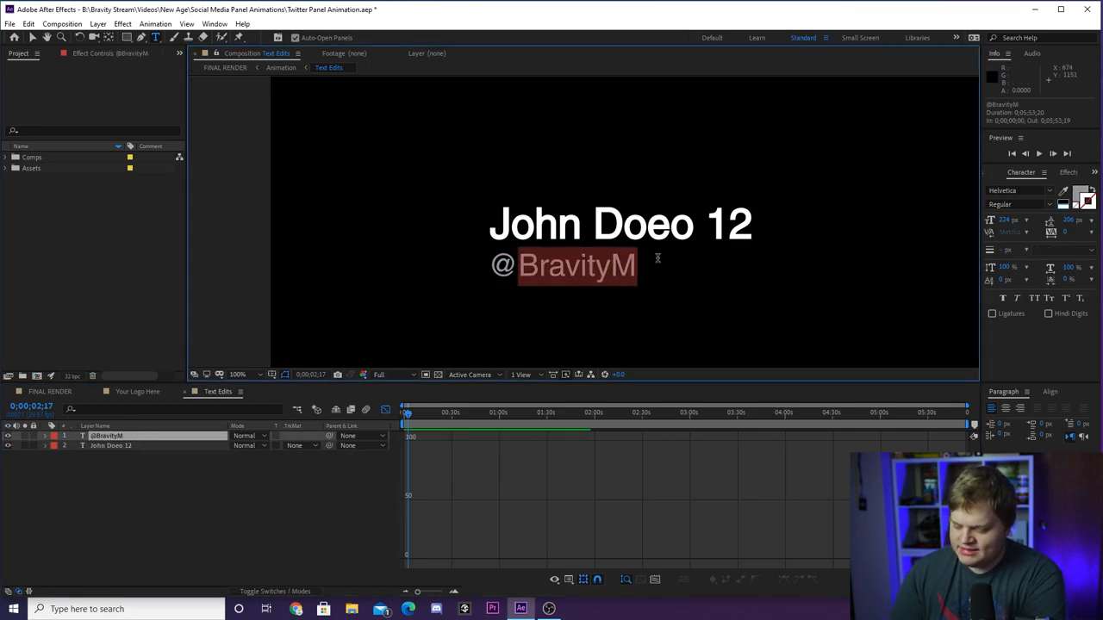
{"action": "type", "text": "THE"}
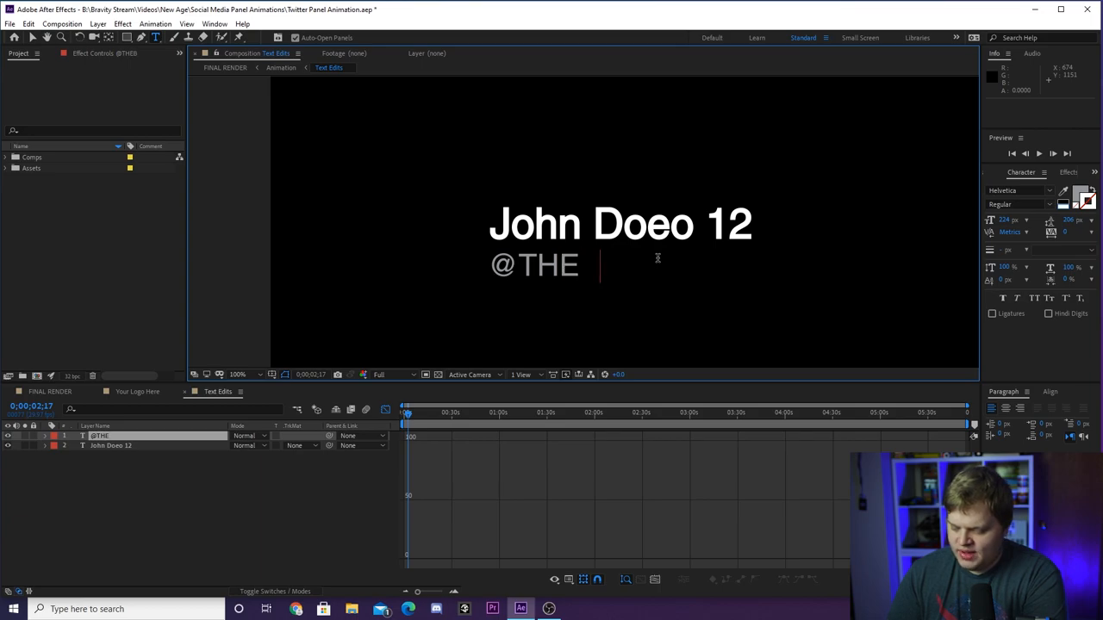
{"action": "type", "text": "BIGDOE"}
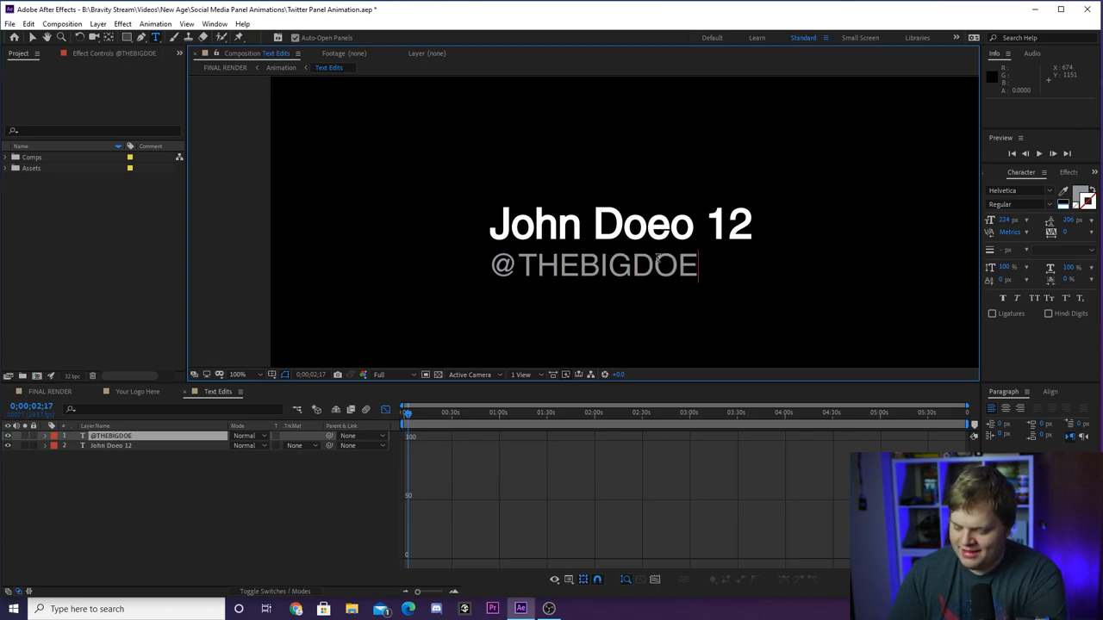
{"action": "type", "text": "BOY"}
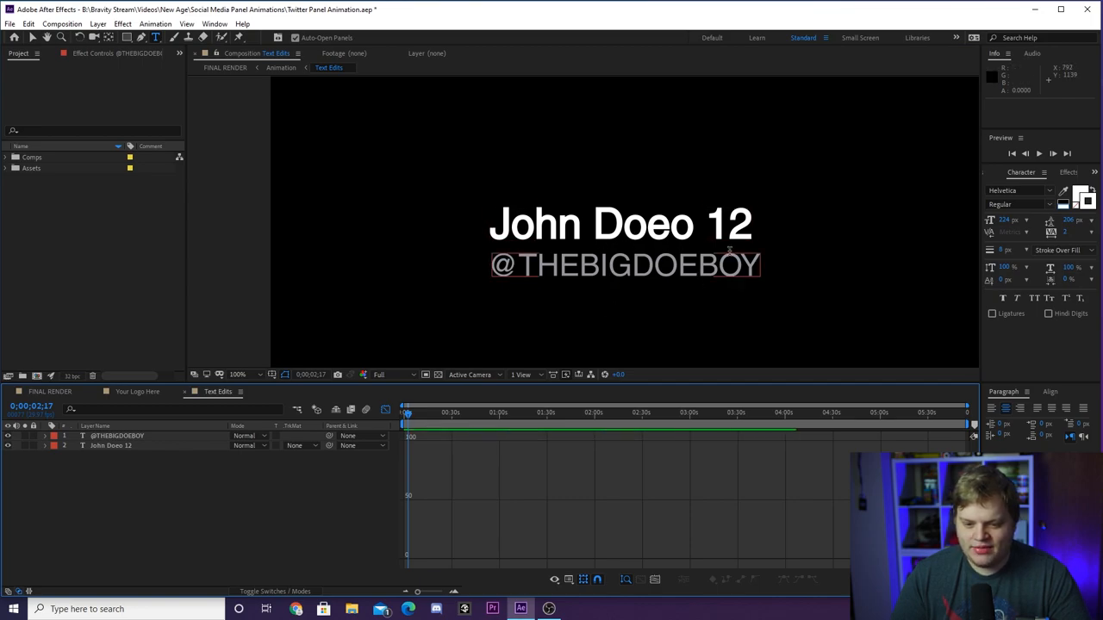
{"action": "left_click", "coordinate": [227, 69]}
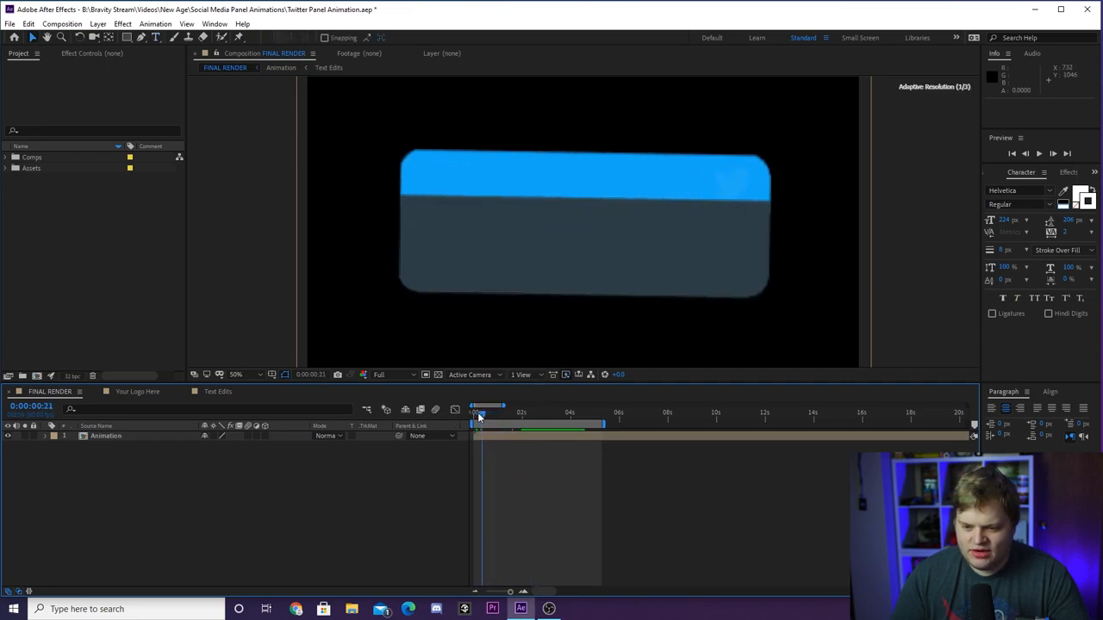
Step: Scrub the FINAL RENDER timeline to where the panel is fully shown with the new text
{"action": "left_click", "coordinate": [567, 414]}
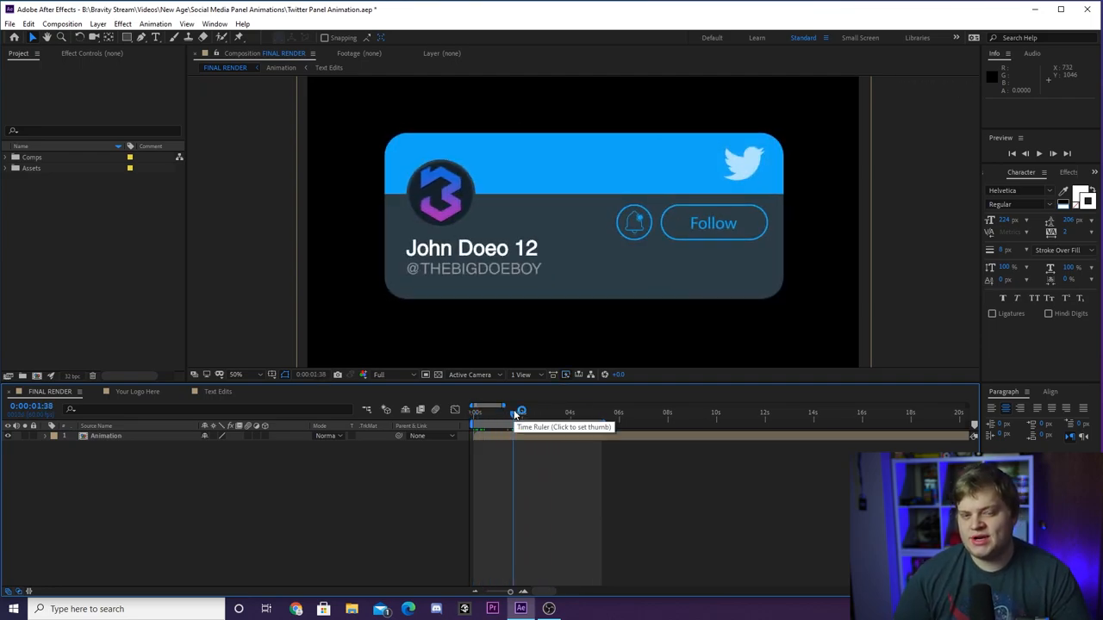
{"action": "left_click", "coordinate": [134, 391]}
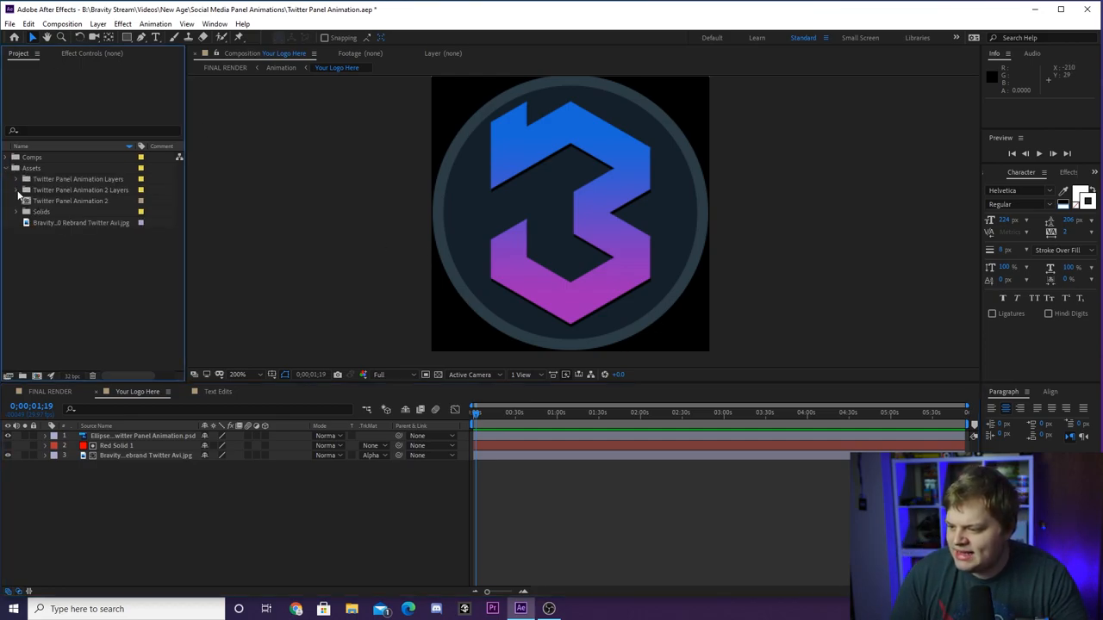
Step: Swap the profile picture layer for the rebrand JPG from the project assets
{"action": "left_click", "coordinate": [83, 223]}
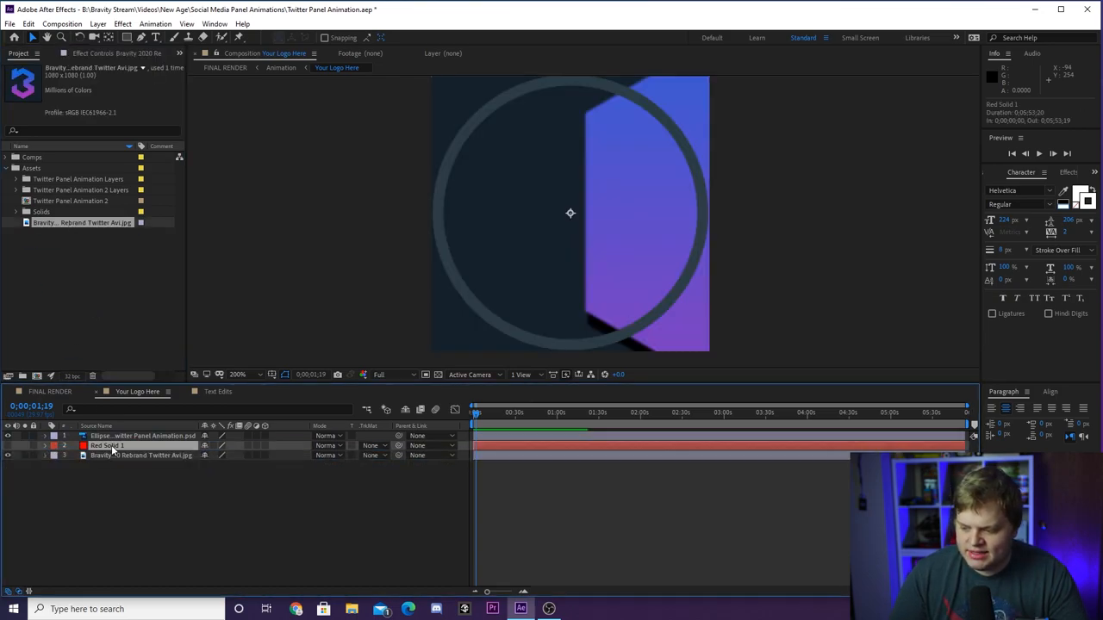
{"action": "left_click", "coordinate": [141, 455]}
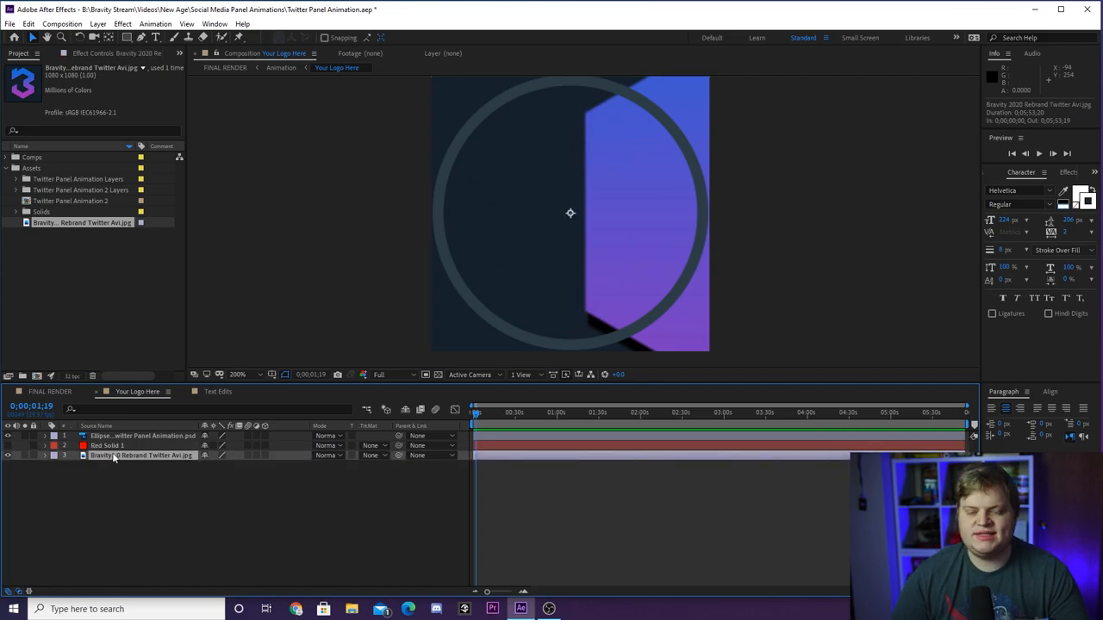
{"action": "mouse_move", "coordinate": [181, 441]}
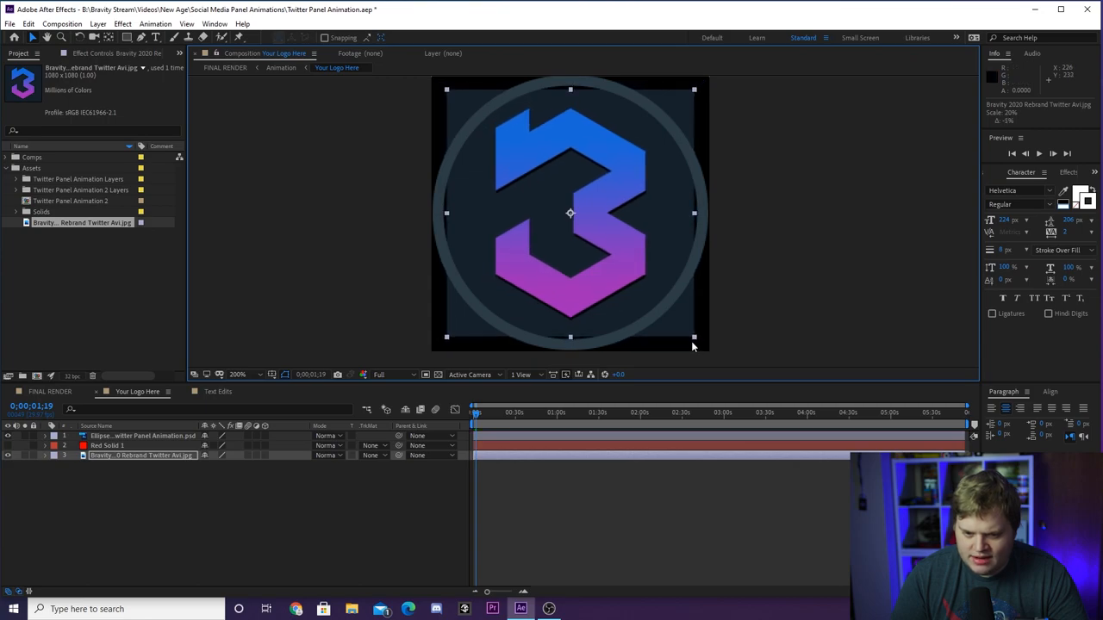
{"action": "mouse_move", "coordinate": [700, 342]}
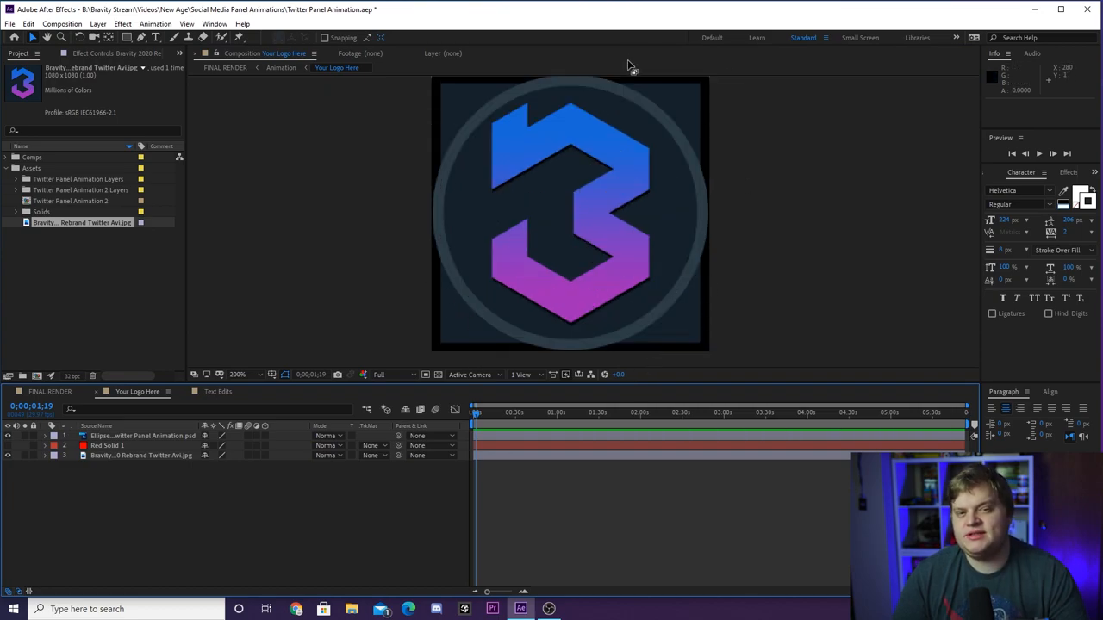
{"action": "mouse_move", "coordinate": [626, 59]}
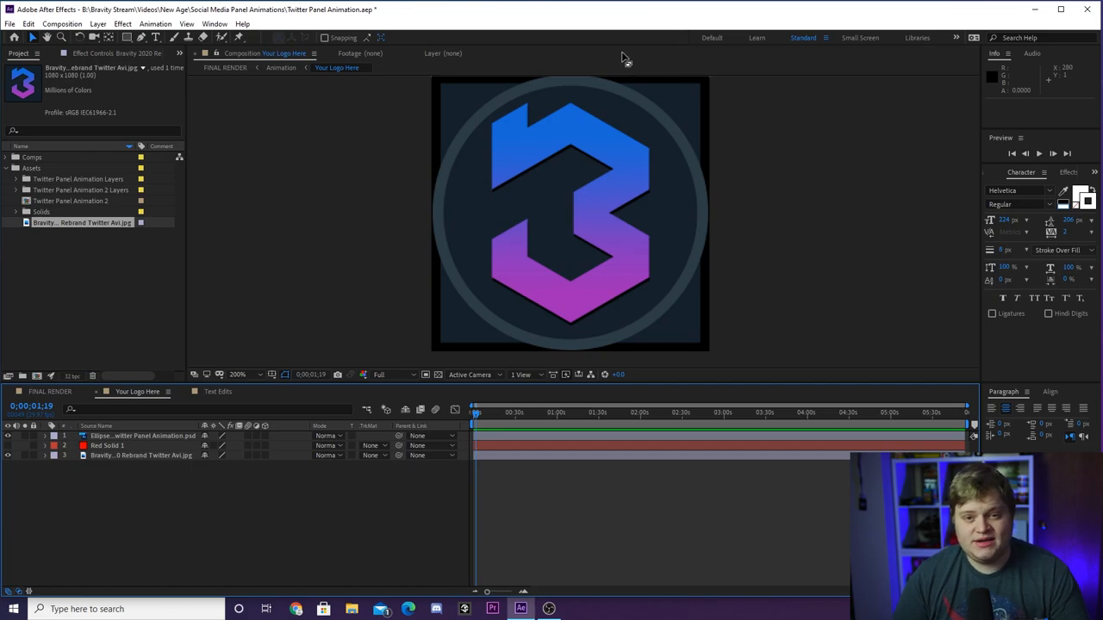
Step: Show the Modes columns in the timeline for the logo comp layers
{"action": "left_click", "coordinate": [111, 444]}
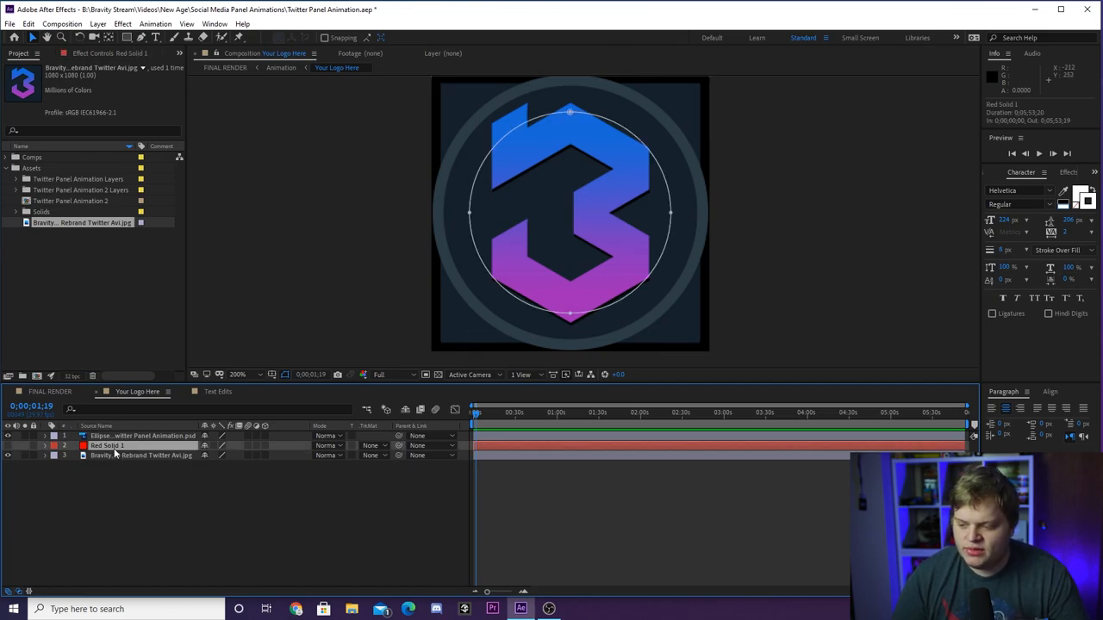
{"action": "mouse_move", "coordinate": [592, 78]}
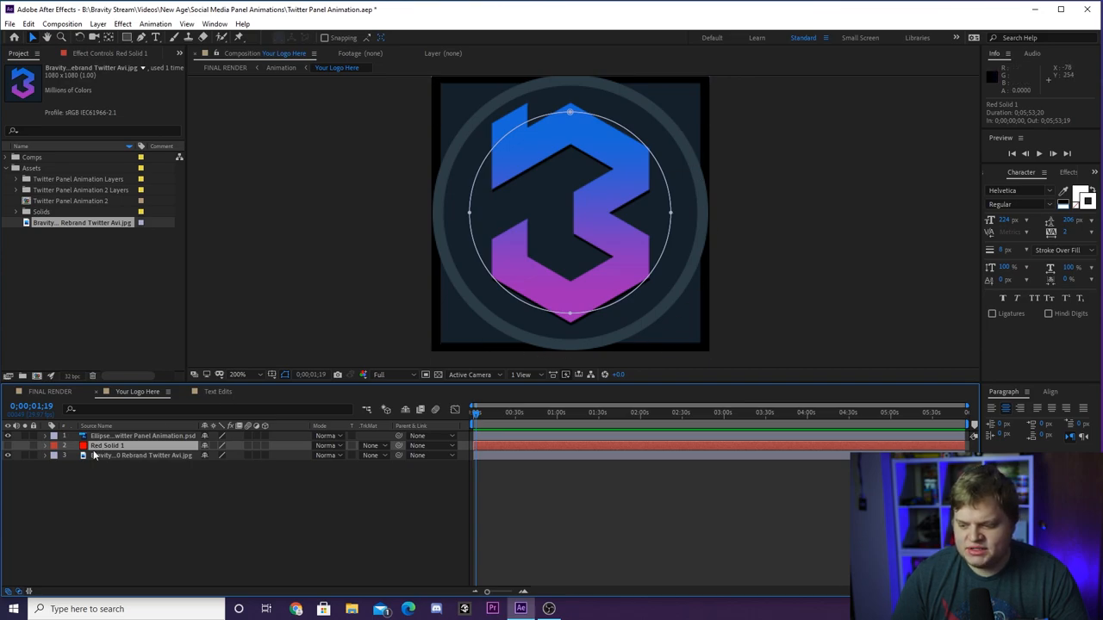
{"action": "left_click", "coordinate": [140, 455]}
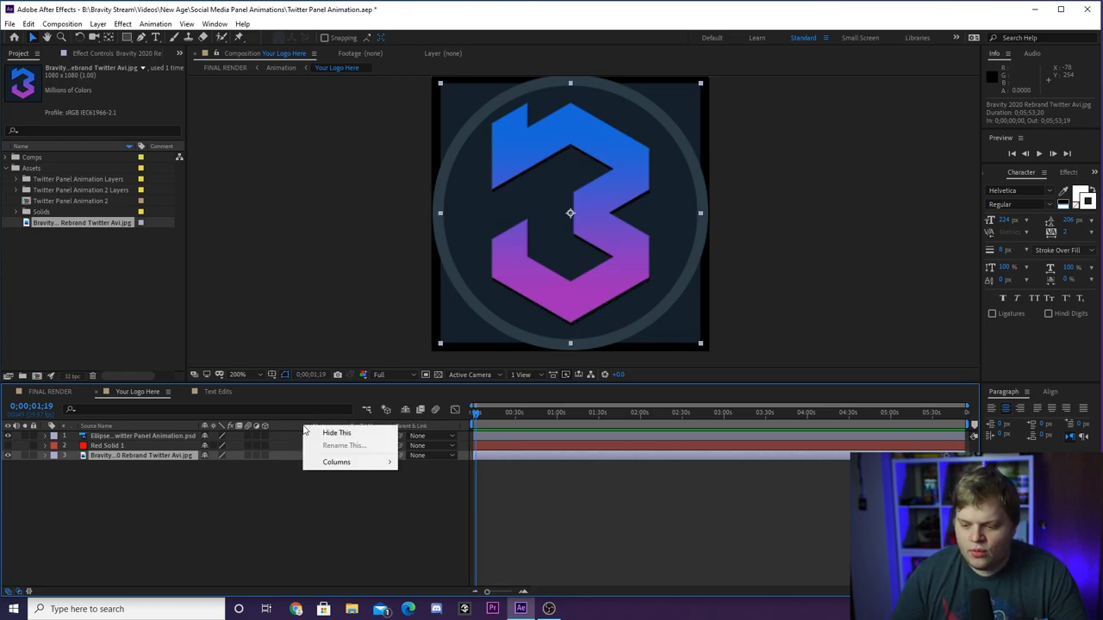
{"action": "left_click", "coordinate": [336, 462]}
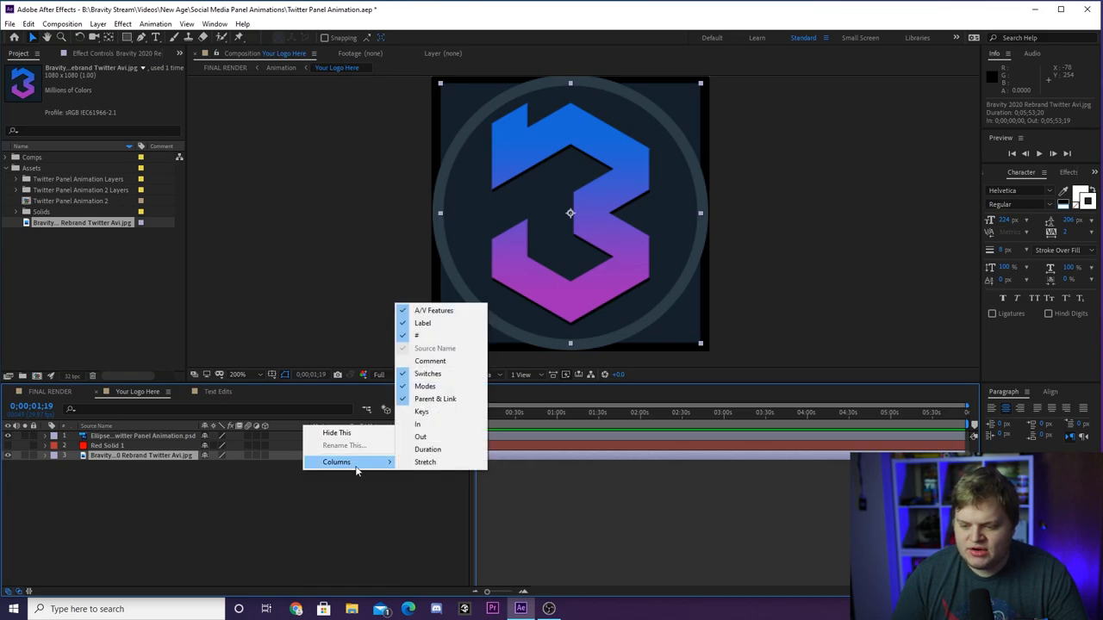
{"action": "mouse_move", "coordinate": [425, 386]}
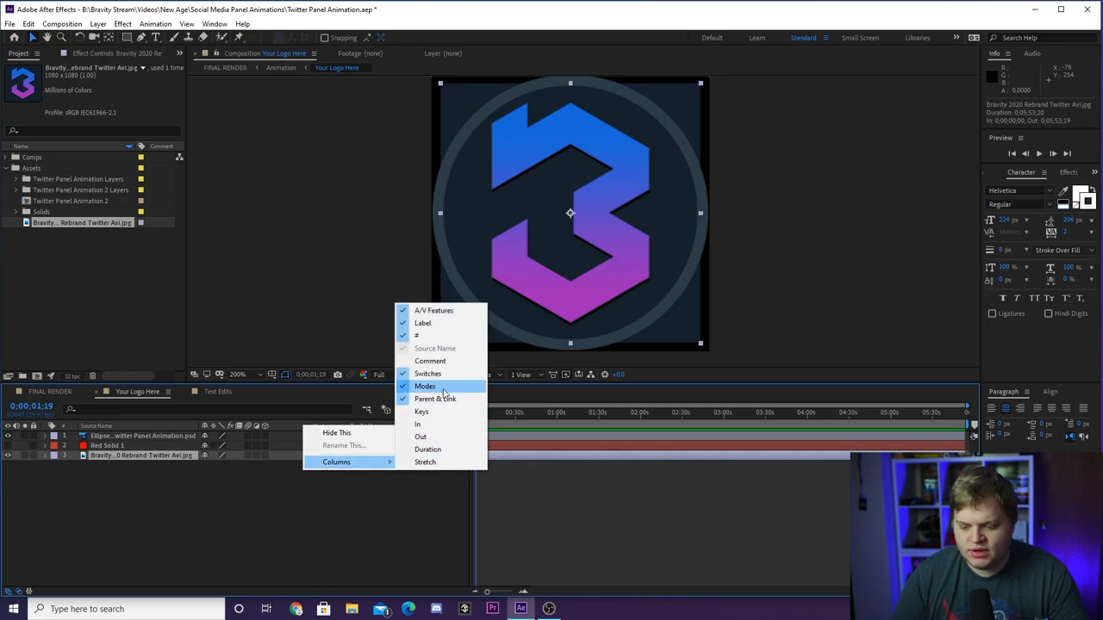
{"action": "left_click", "coordinate": [424, 386]}
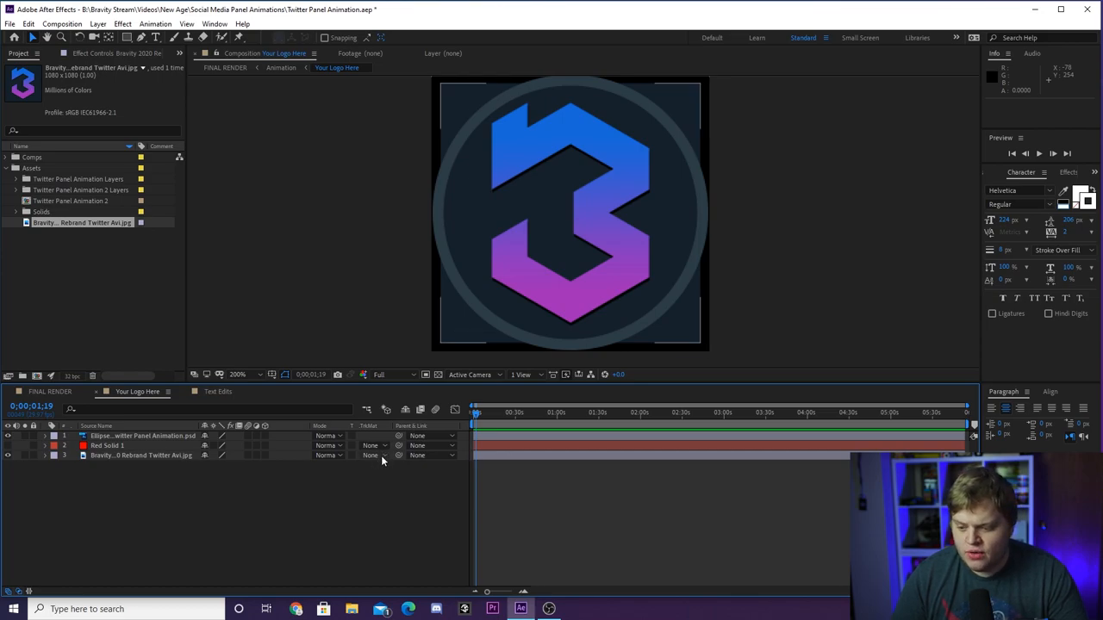
Step: Set the picture layer's track matte to Alpha Matte "Red Solid 1"
{"action": "left_click", "coordinate": [372, 455]}
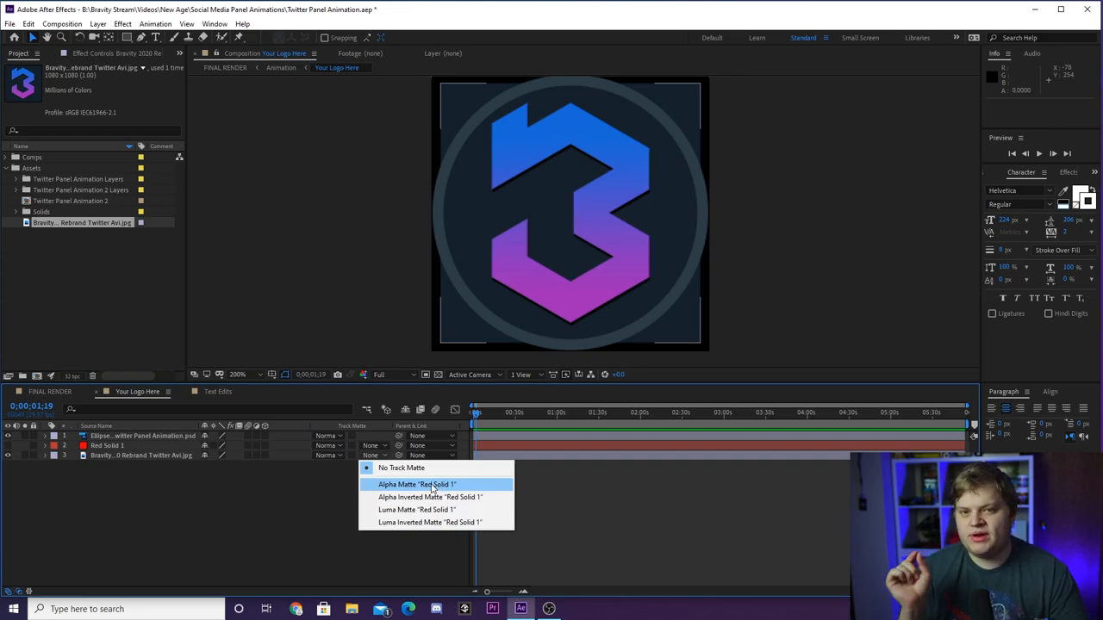
{"action": "mouse_move", "coordinate": [392, 488]}
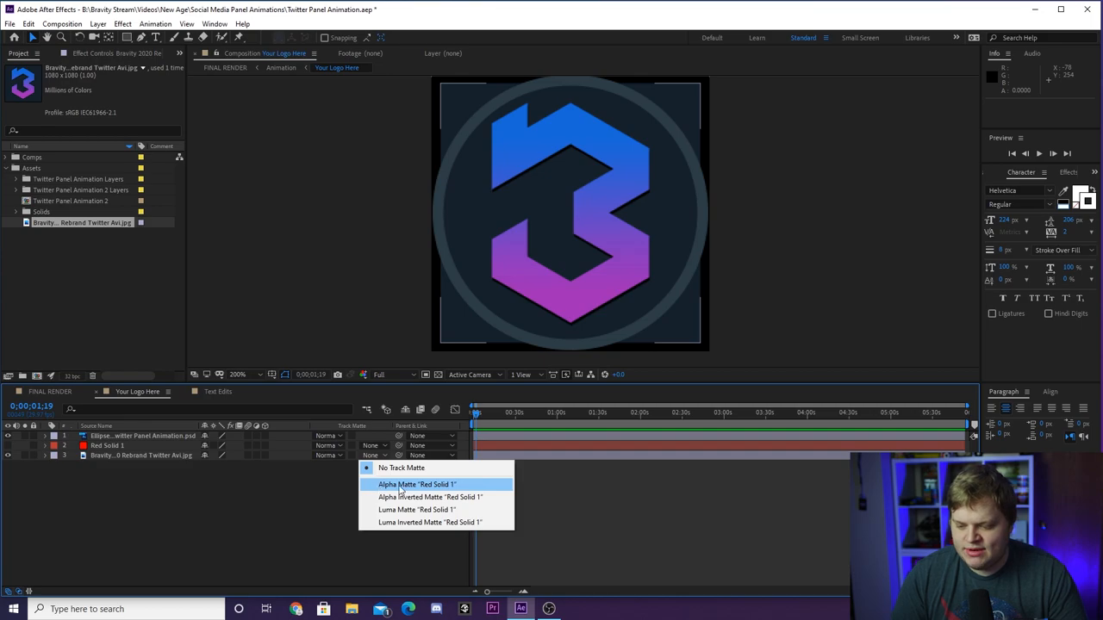
{"action": "left_click", "coordinate": [414, 485]}
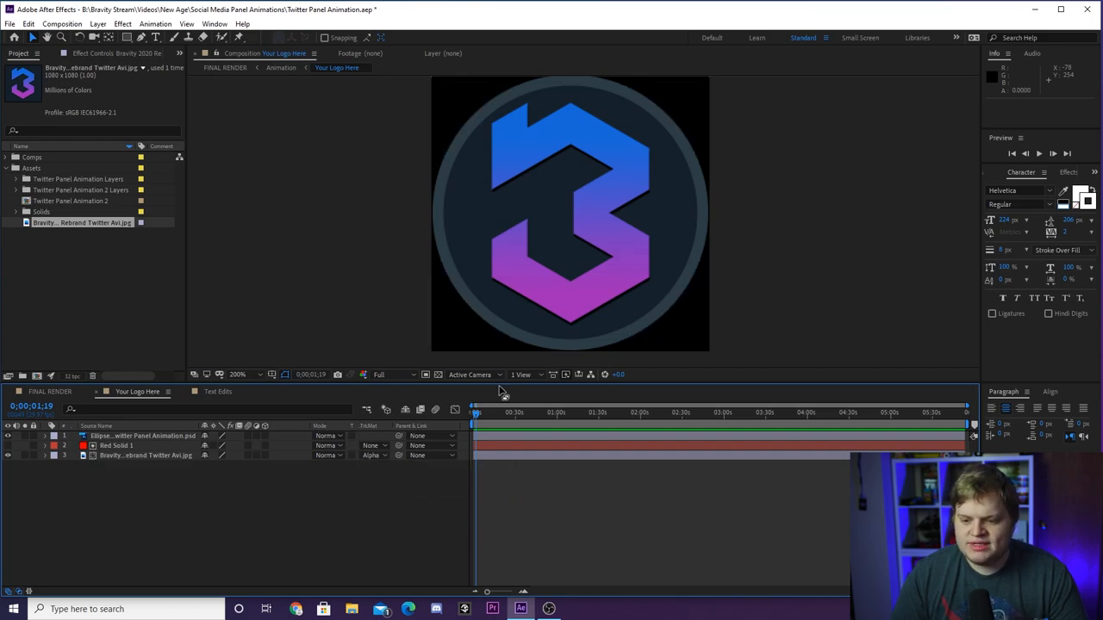
{"action": "mouse_move", "coordinate": [710, 167]}
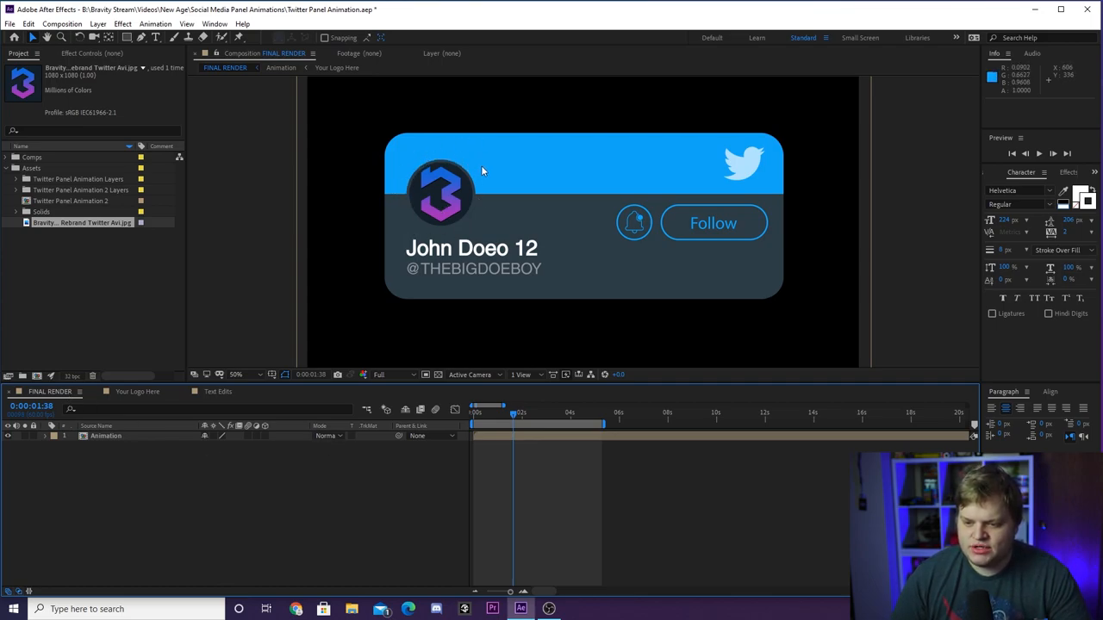
{"action": "mouse_move", "coordinate": [455, 232]}
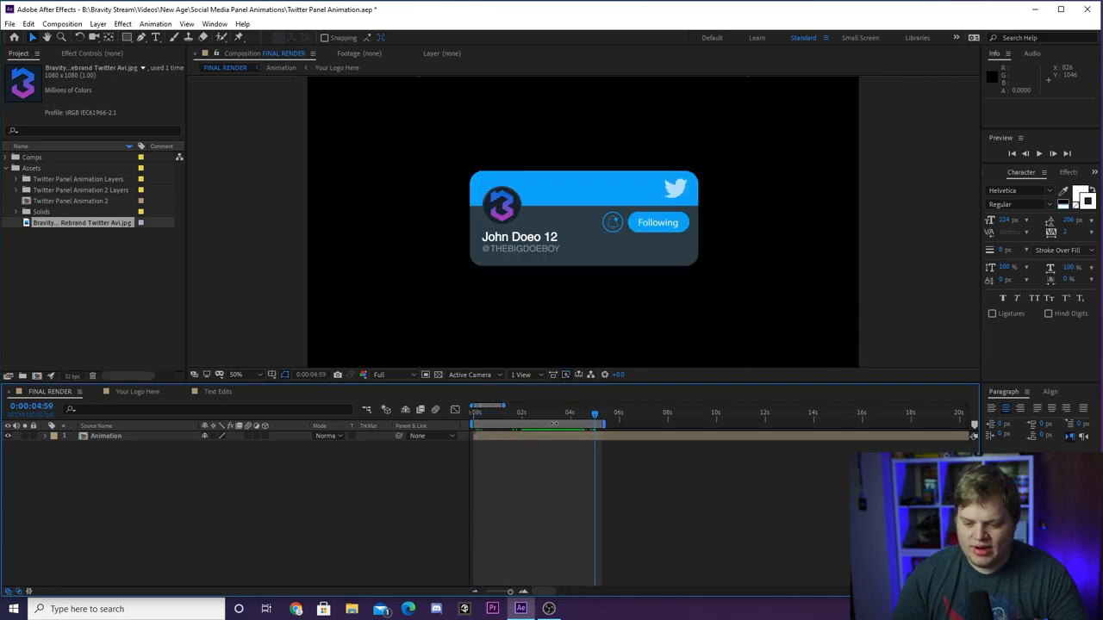
Step: Scrub through the follow panel animation in the FINAL RENDER comp
{"action": "left_click_drag", "start_coordinate": [594, 412], "coordinate": [541, 412]}
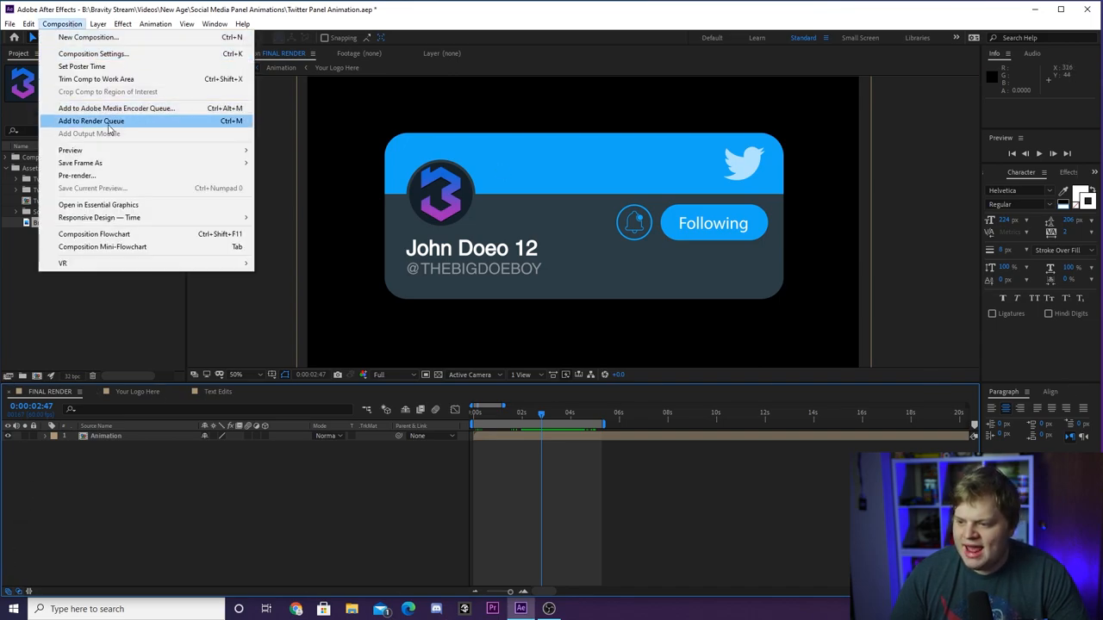
Step: Add the comp to the Render Queue with QuickTime format, RGB + Alpha straight unmatted output
{"action": "left_click", "coordinate": [90, 121]}
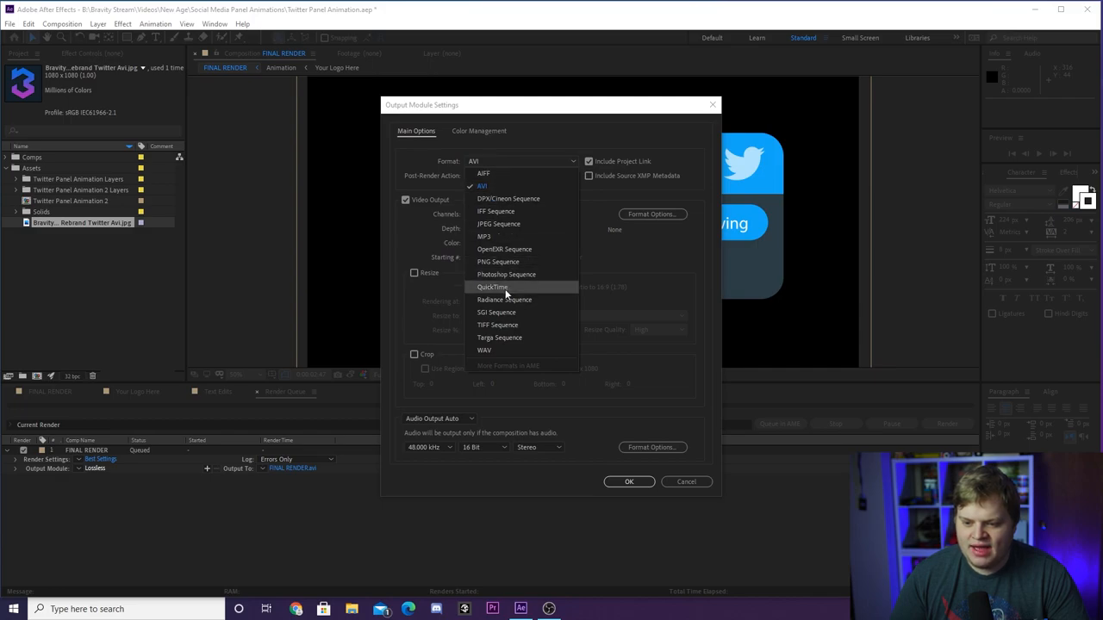
{"action": "left_click", "coordinate": [493, 286]}
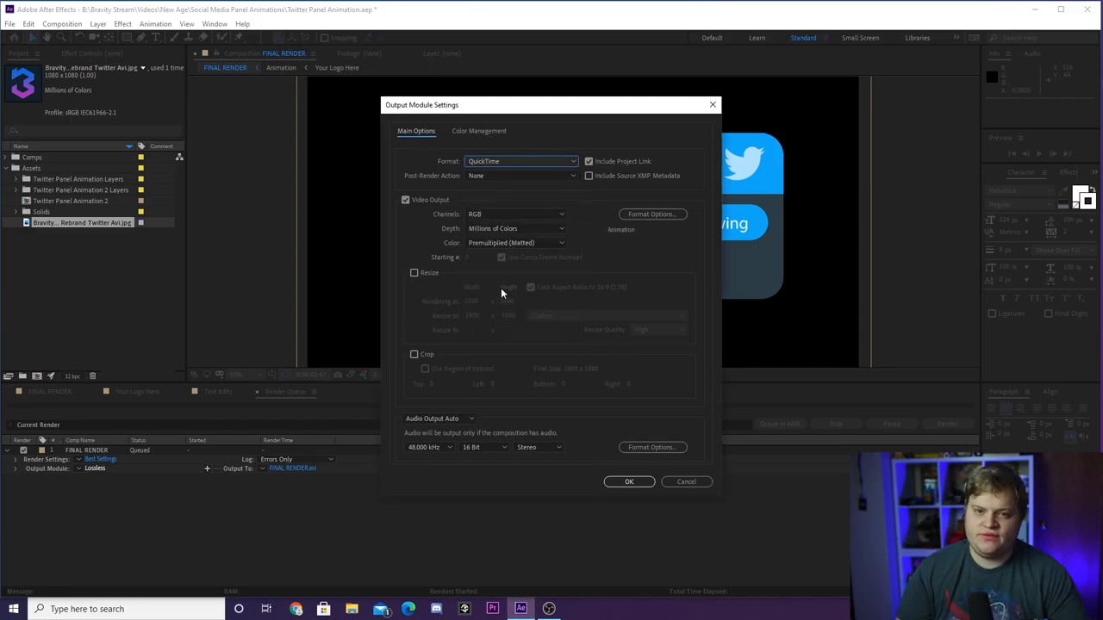
{"action": "left_click", "coordinate": [515, 241]}
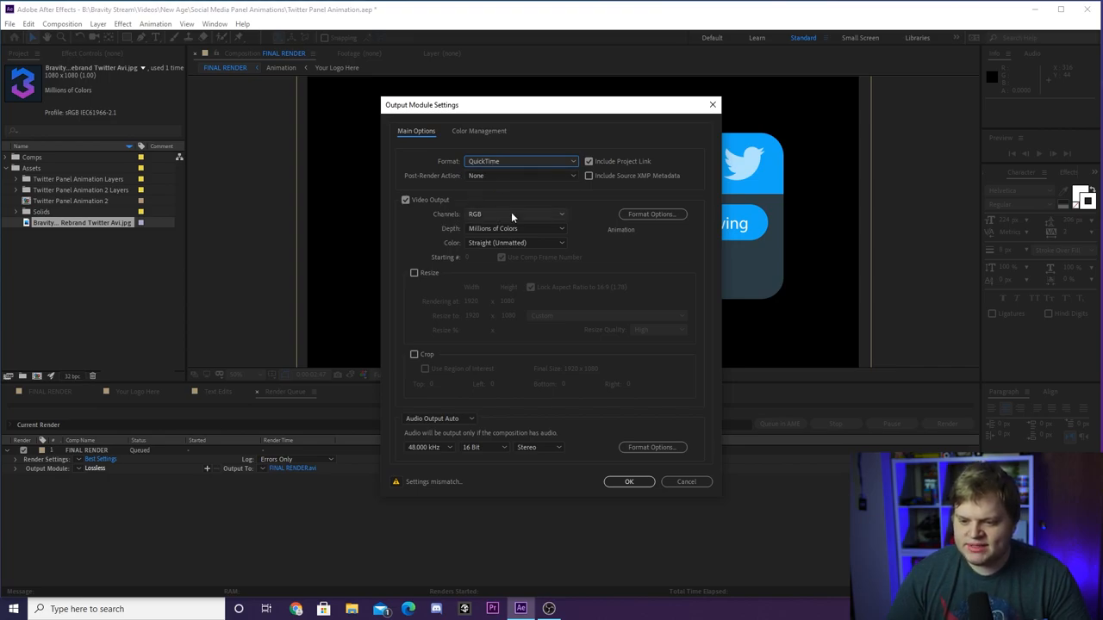
{"action": "left_click", "coordinate": [516, 213]}
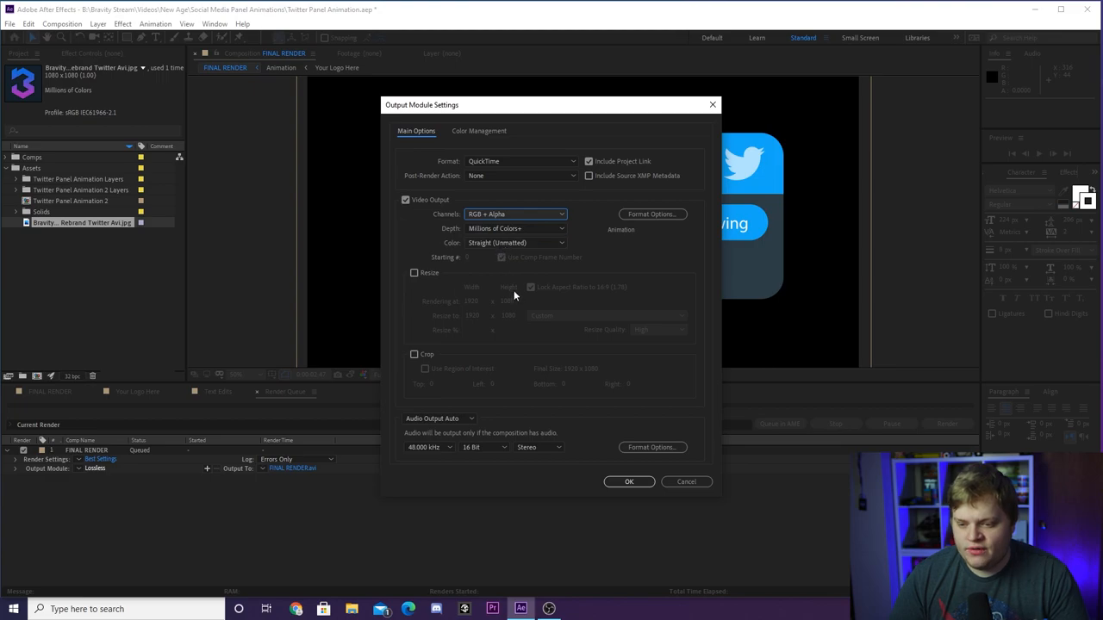
{"action": "left_click", "coordinate": [629, 483]}
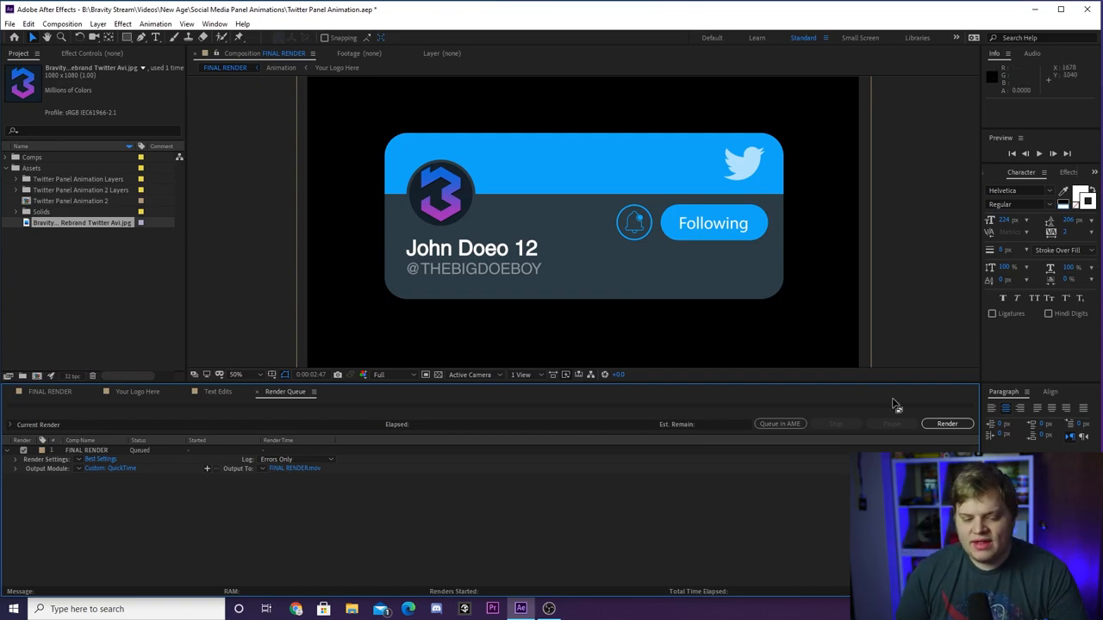
{"action": "mouse_move", "coordinate": [934, 437]}
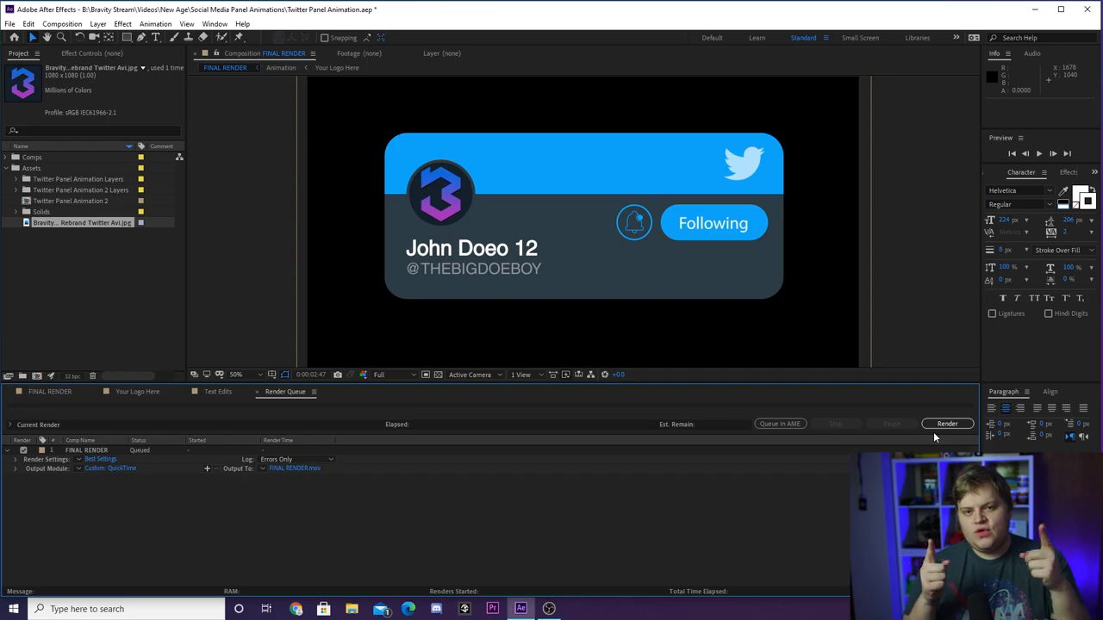